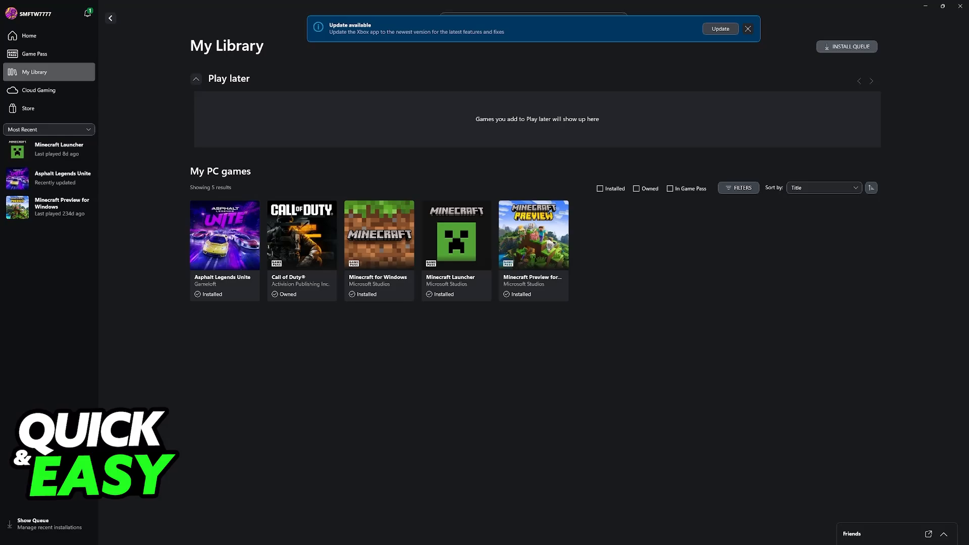
mouse_move(229, 82)
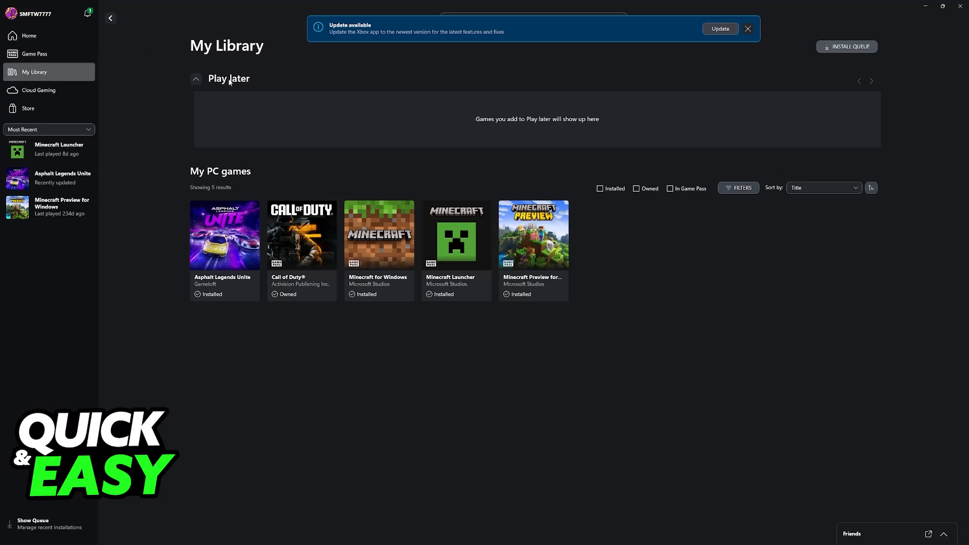
mouse_move(41, 13)
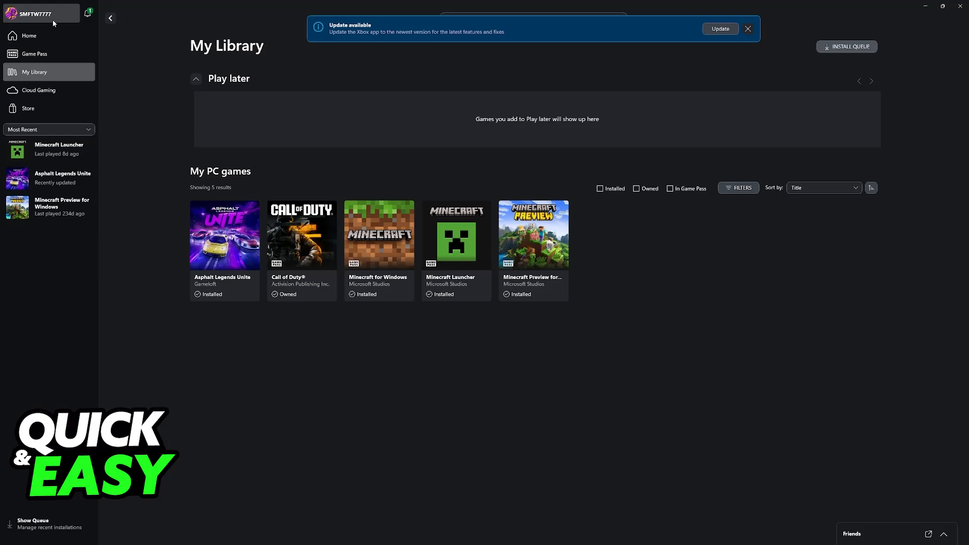
mouse_move(667, 536)
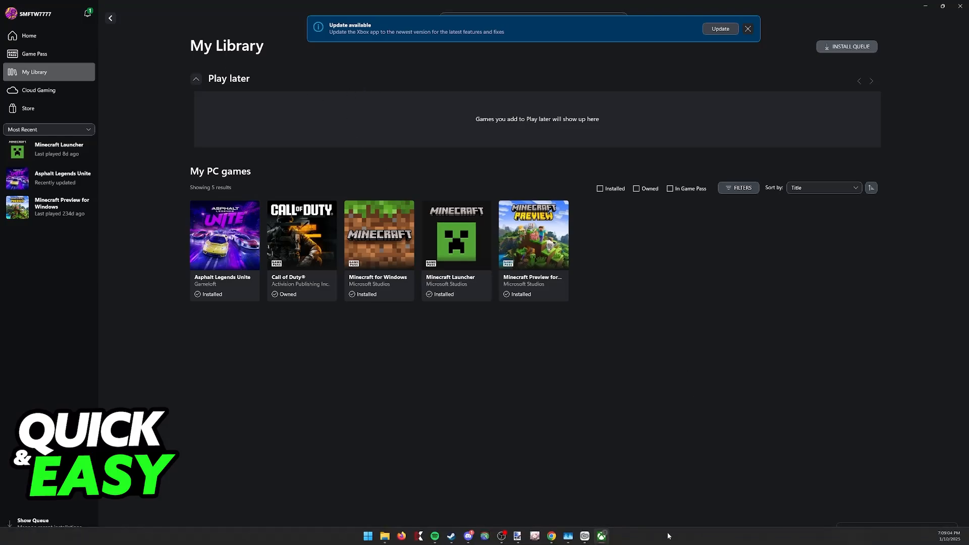
mouse_move(647, 534)
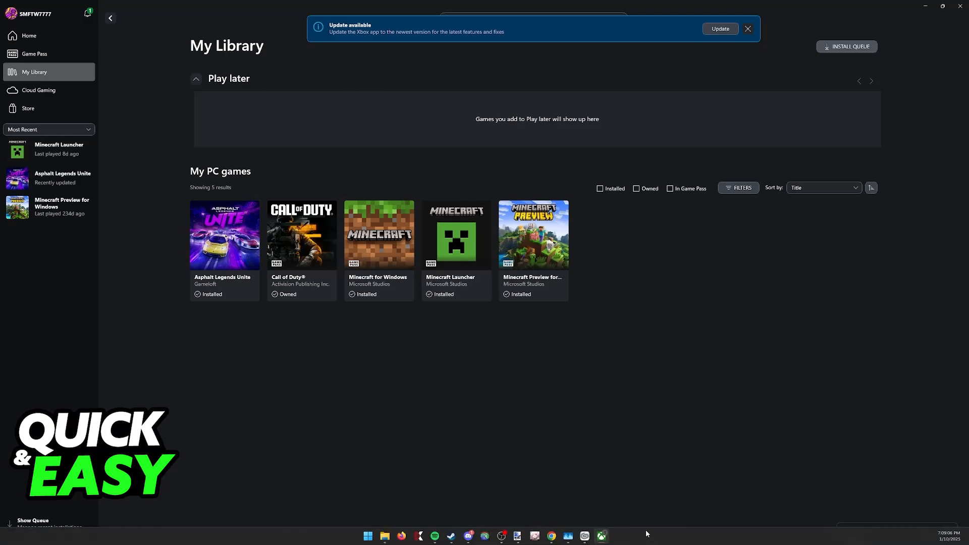
Step: Open the gamertag account menu showing profile, settings and sign-out options
left_click(31, 14)
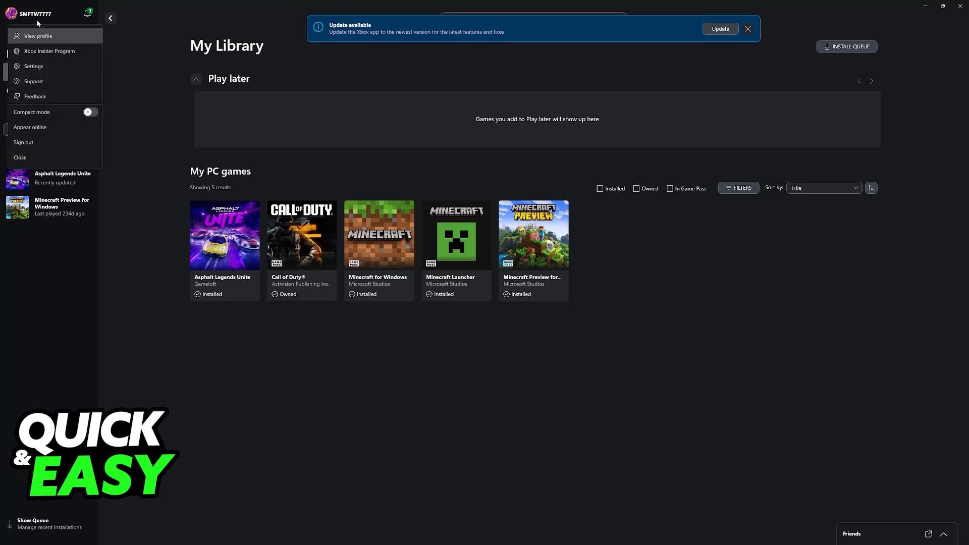
mouse_move(85, 70)
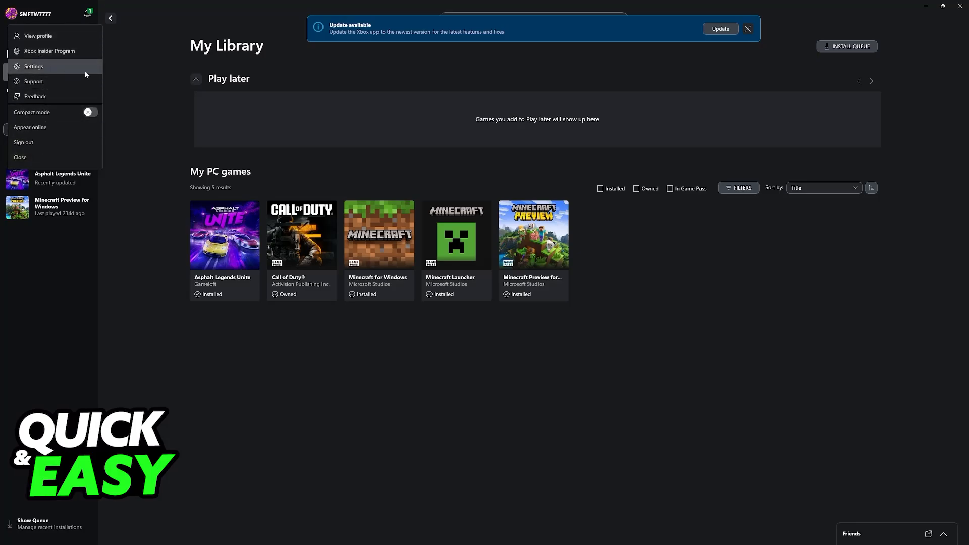
Step: Choose Settings from the account menu to show the Account tab's linked accounts
left_click(34, 67)
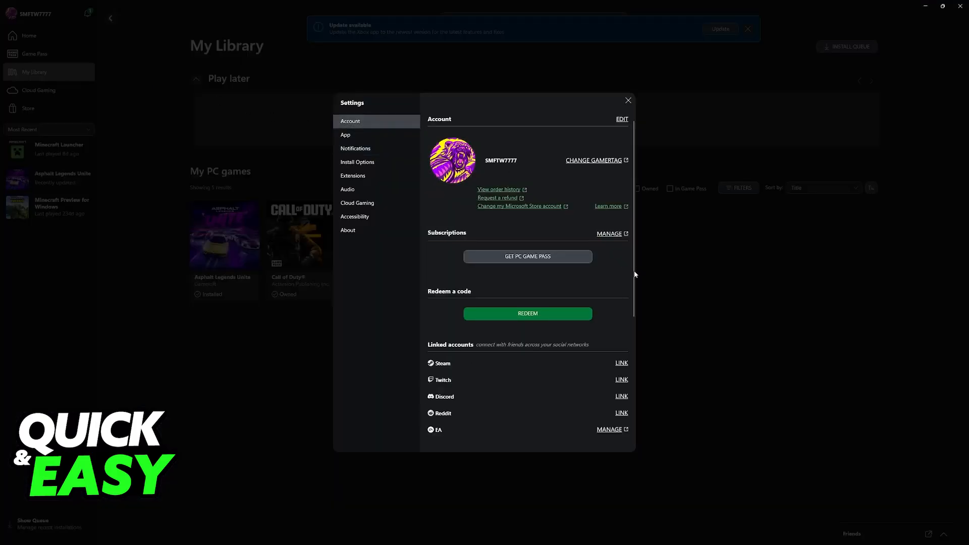
mouse_move(482, 353)
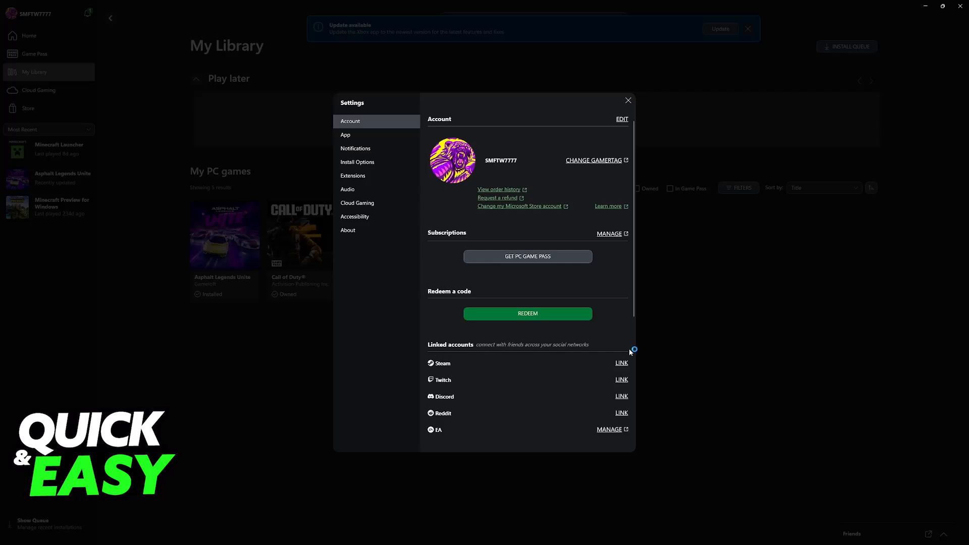
mouse_move(631, 352)
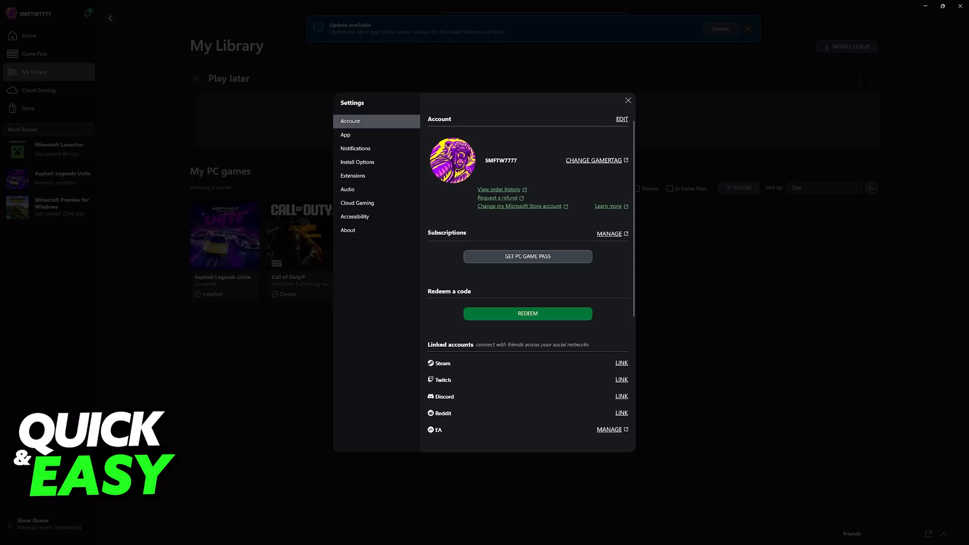
mouse_move(628, 100)
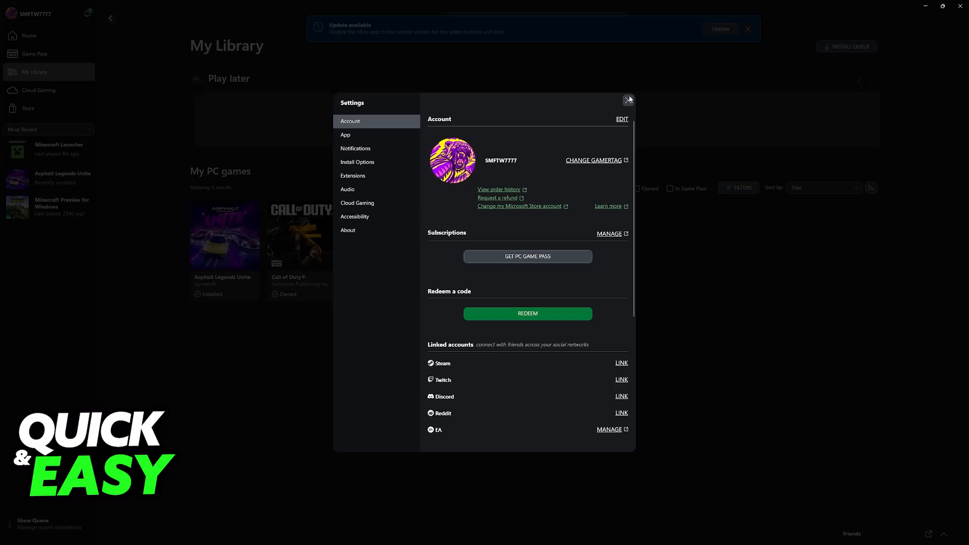
Step: Close the Settings window to return to the profile page
left_click(628, 100)
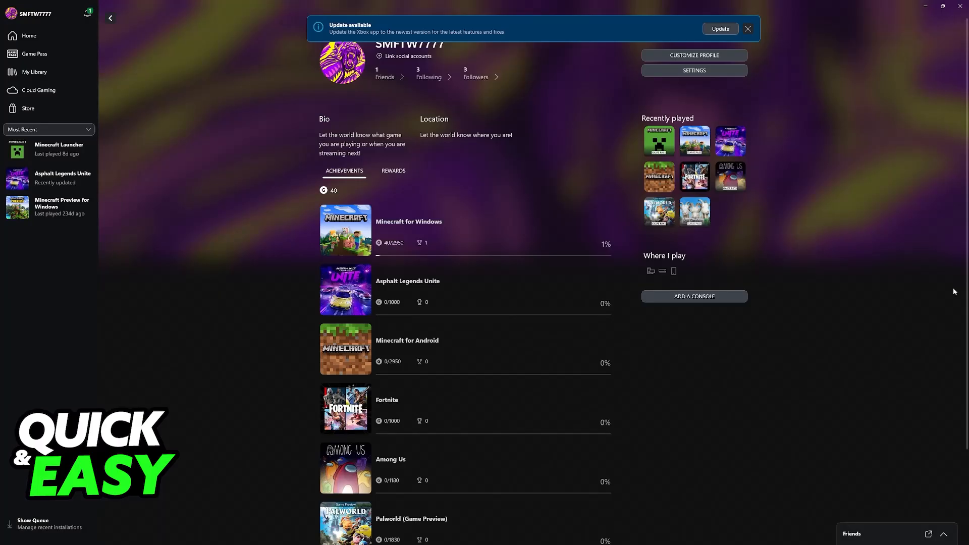
mouse_move(797, 215)
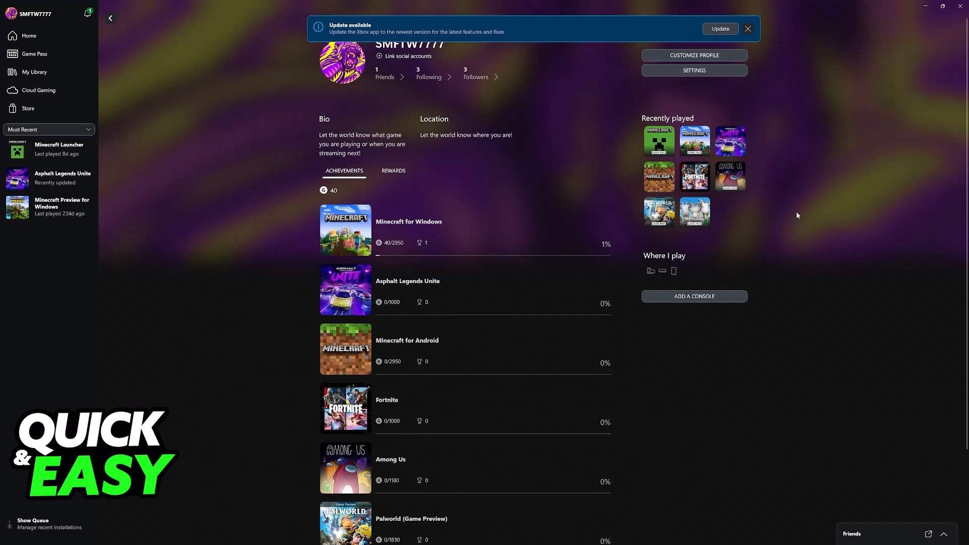